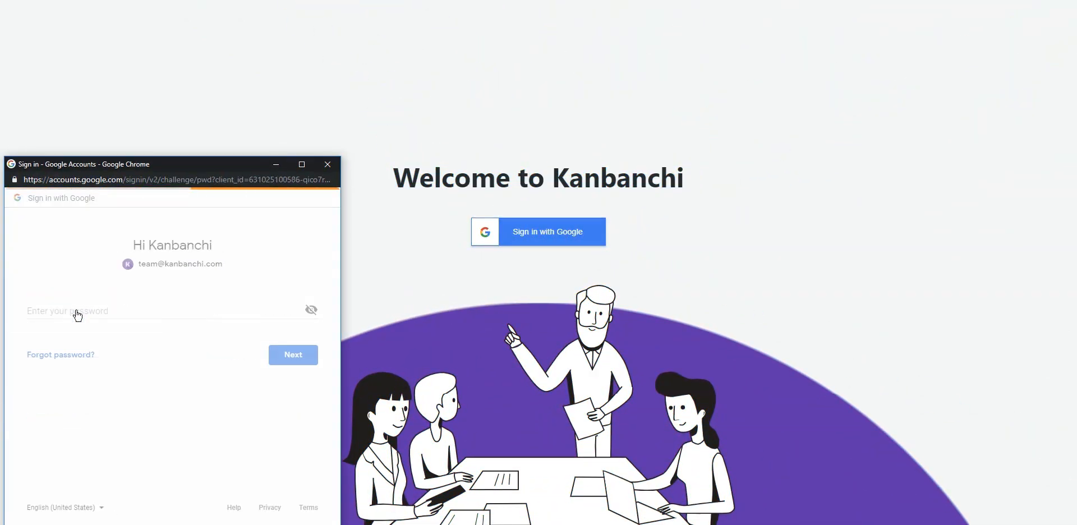
# Submit the Google account password to sign in and load All boards
pyautogui.click(293, 355)
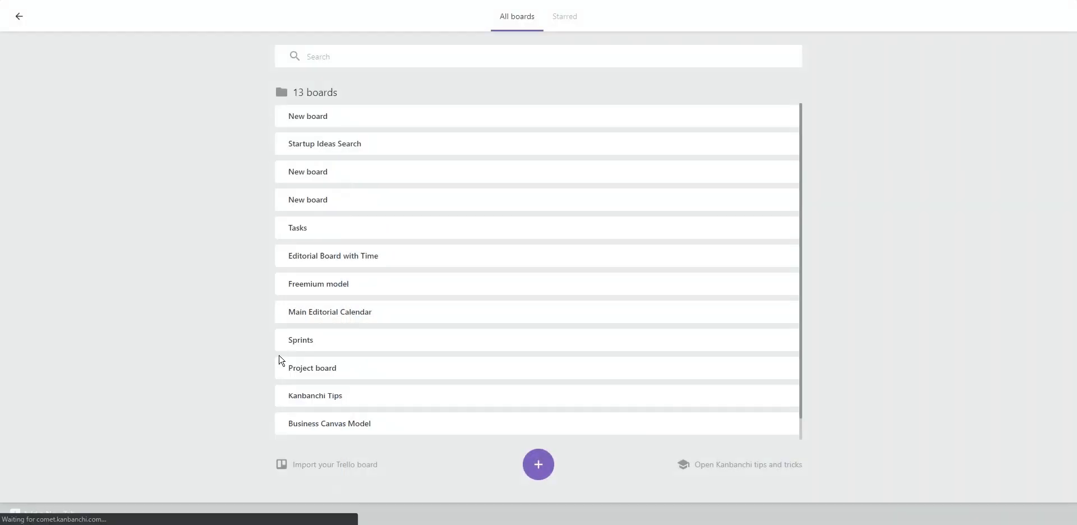
# Open the Active sprint board folder inside Drive's Kanbanchi folder
pyautogui.click(19, 16)
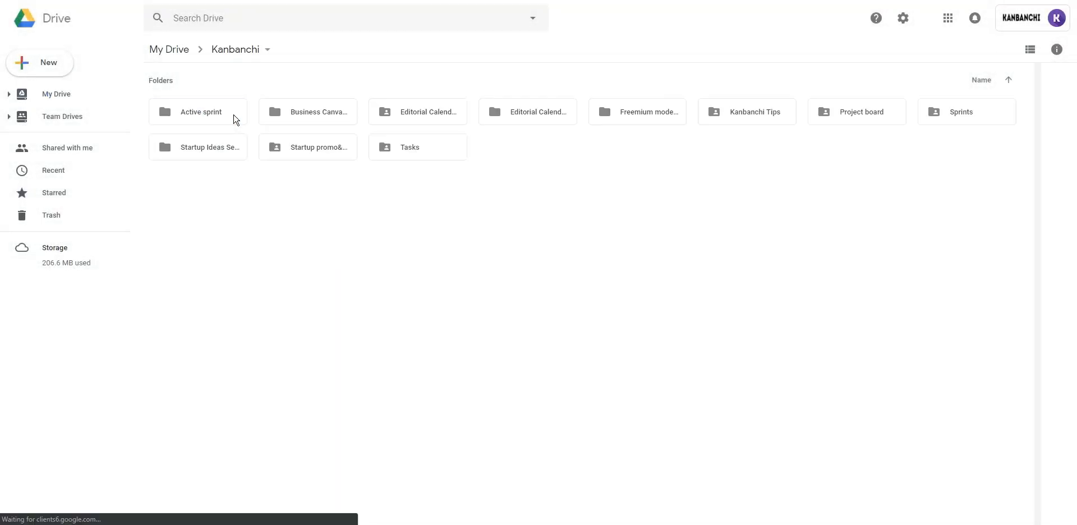
pyautogui.doubleClick(199, 111)
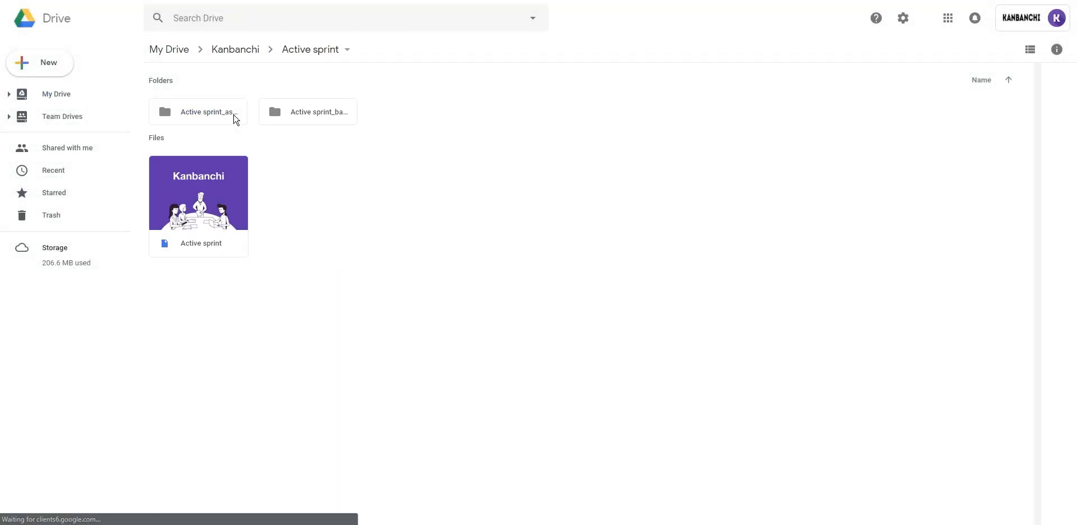
pyautogui.moveTo(307, 122)
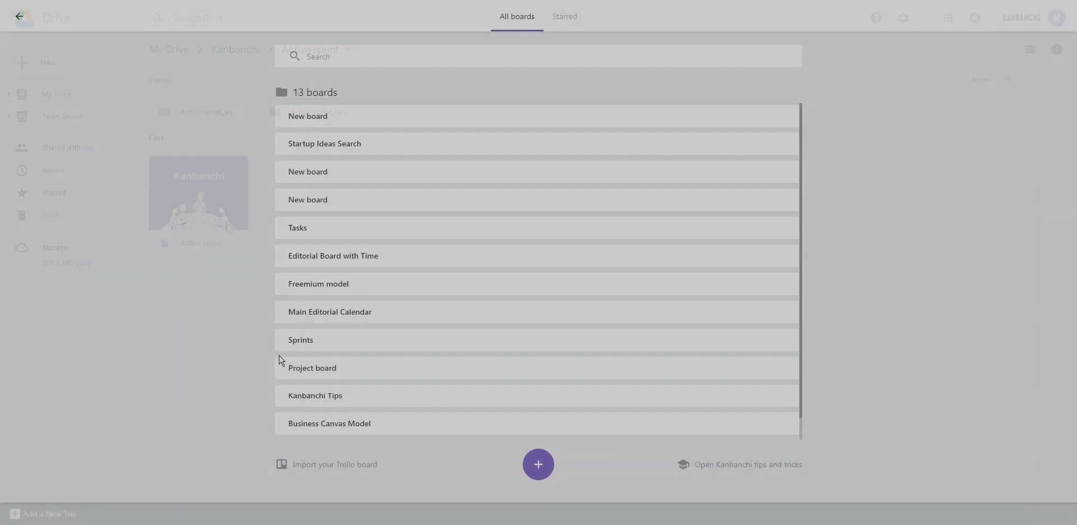
# Open Main Editorial Calendar and send a share invitation to a collaborator
pyautogui.click(538, 465)
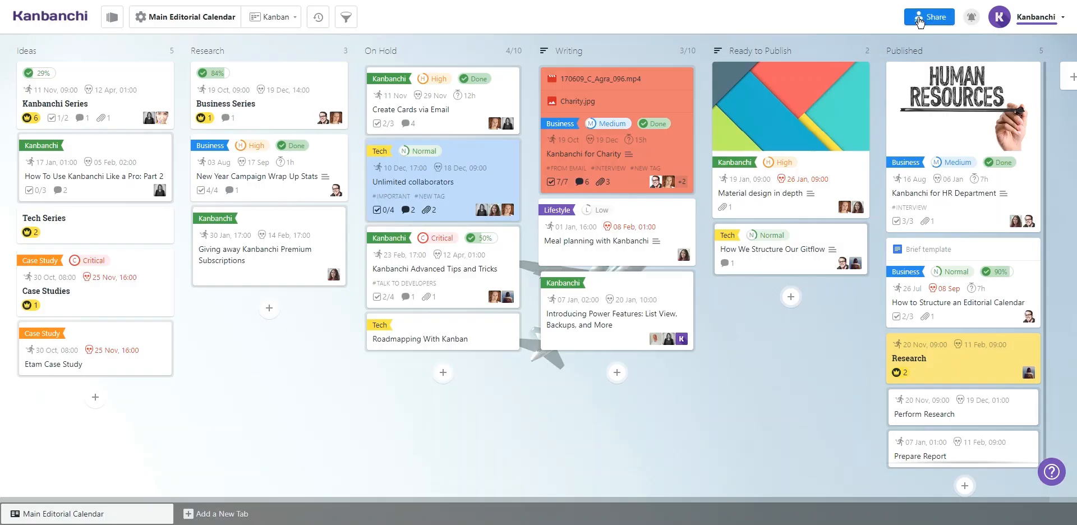
pyautogui.click(930, 16)
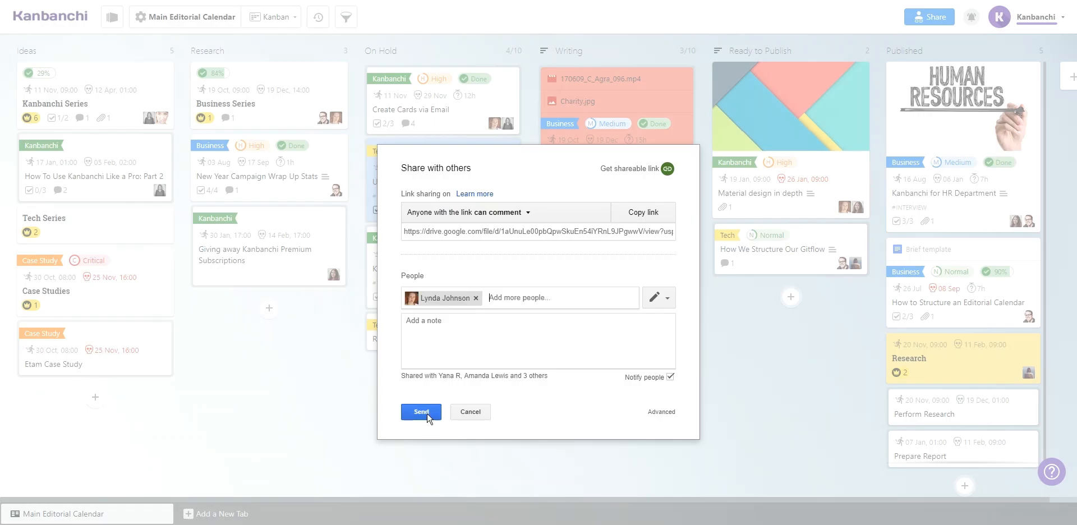
pyautogui.click(420, 412)
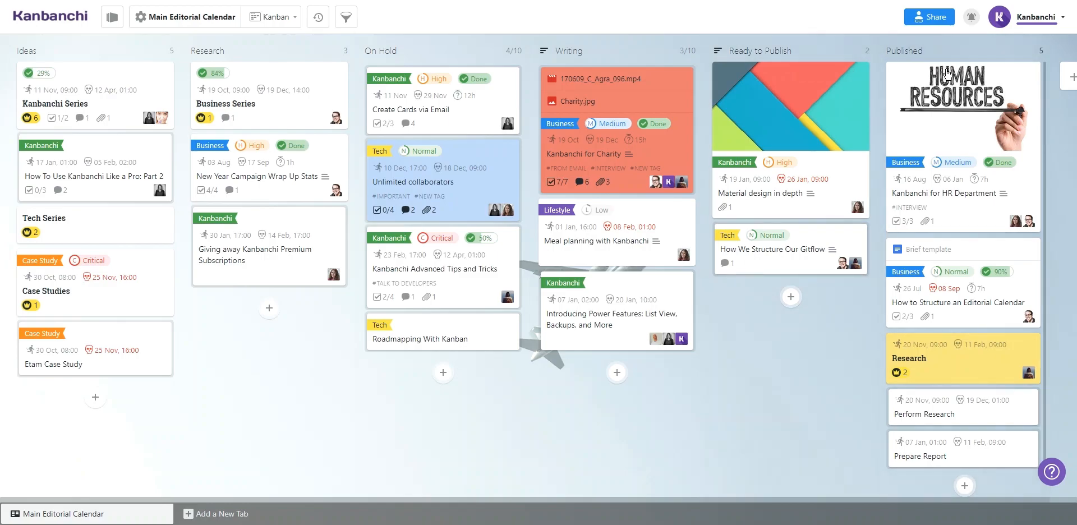
# Switch the board to Gantt Chart view and zoom out twice to August 2018–April 2019
pyautogui.click(271, 16)
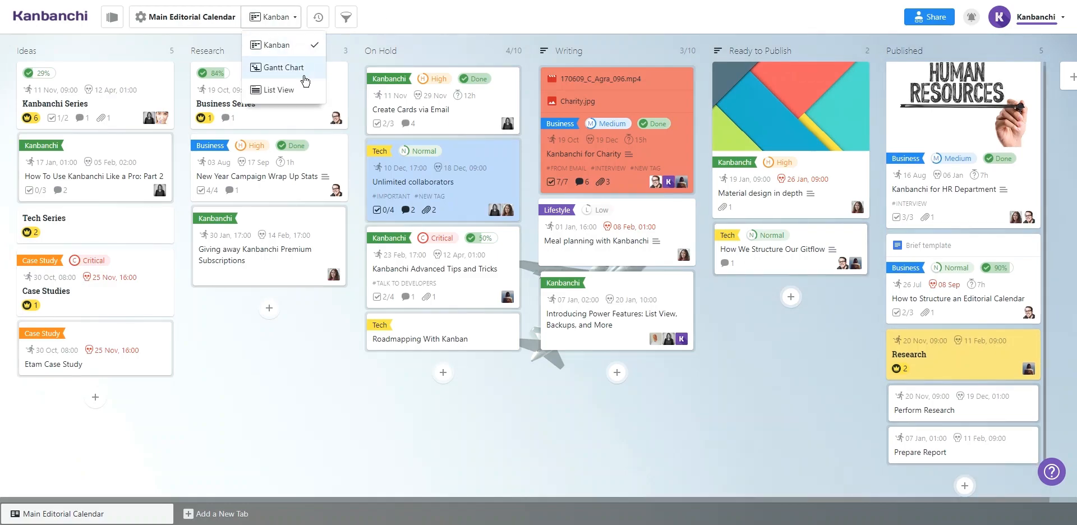
pyautogui.click(281, 67)
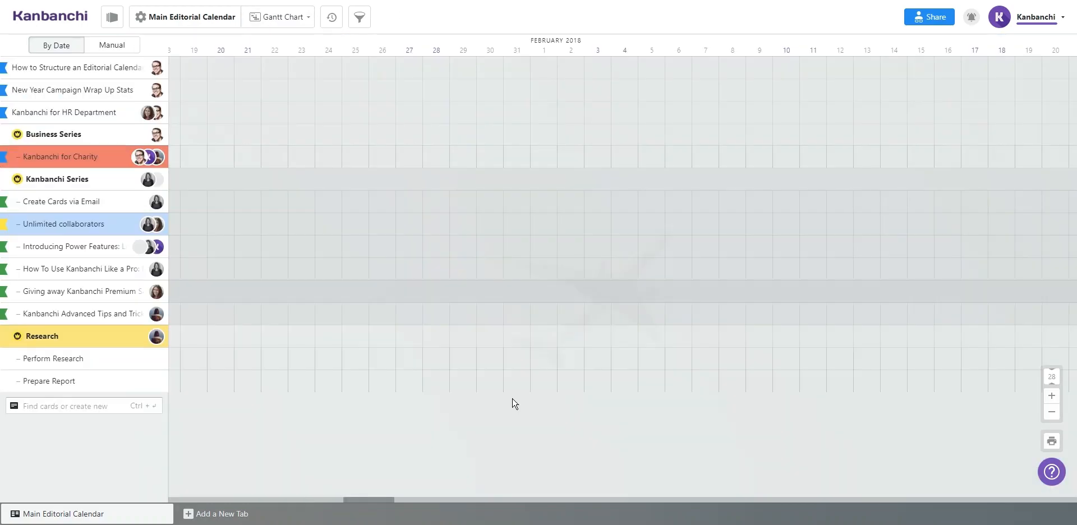
pyautogui.click(1051, 412)
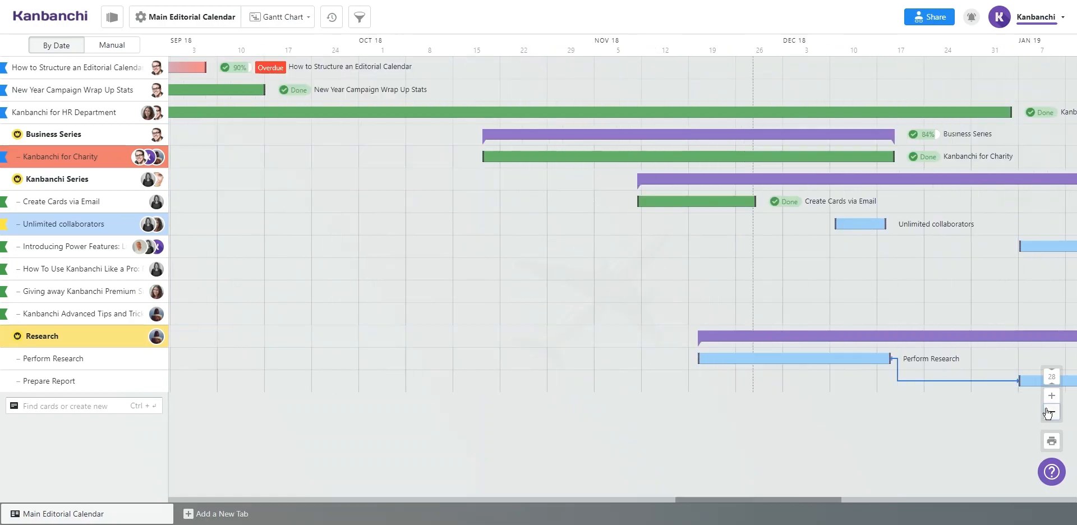
pyautogui.click(1050, 411)
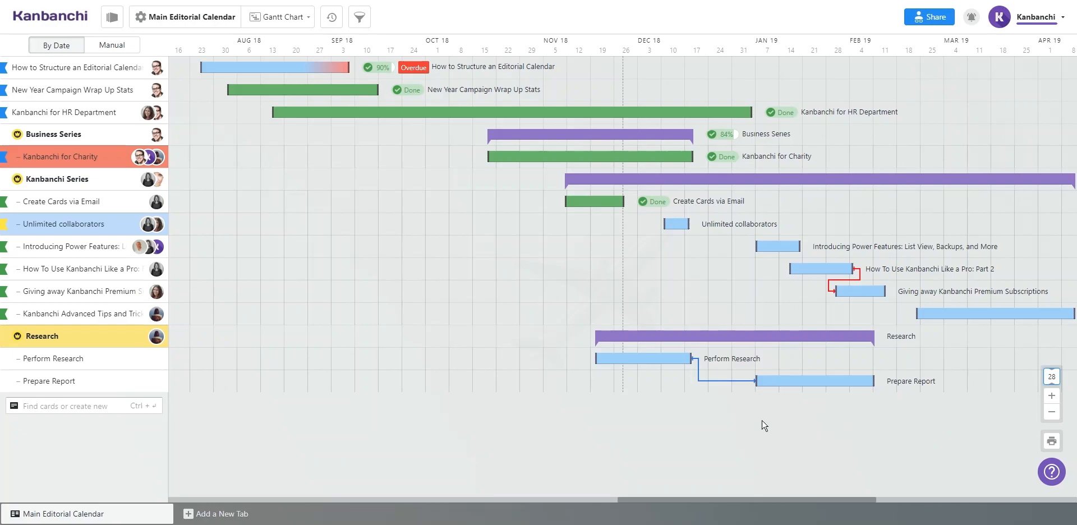
pyautogui.moveTo(343, 175)
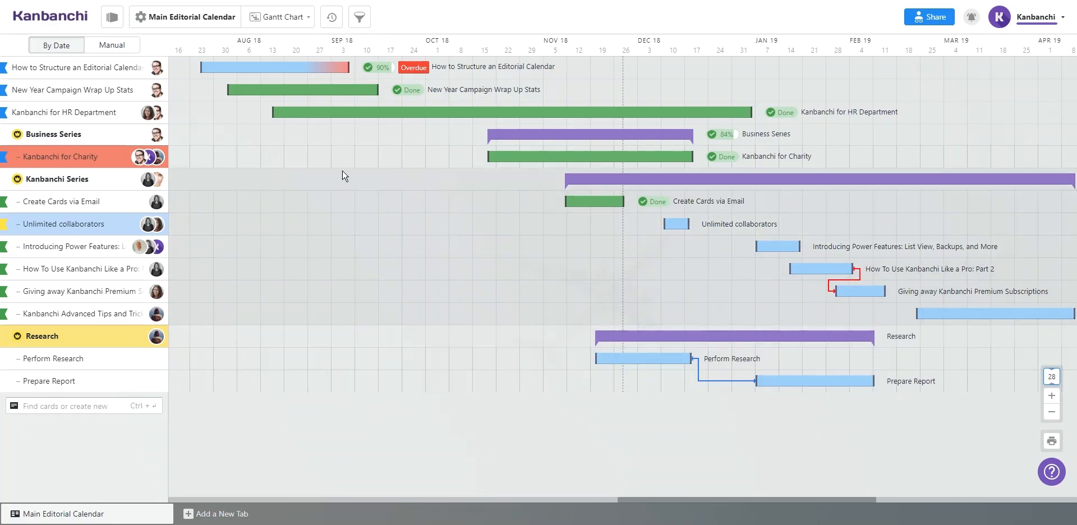
# Open the board settings and select the Dashboard email address for copying
pyautogui.click(277, 17)
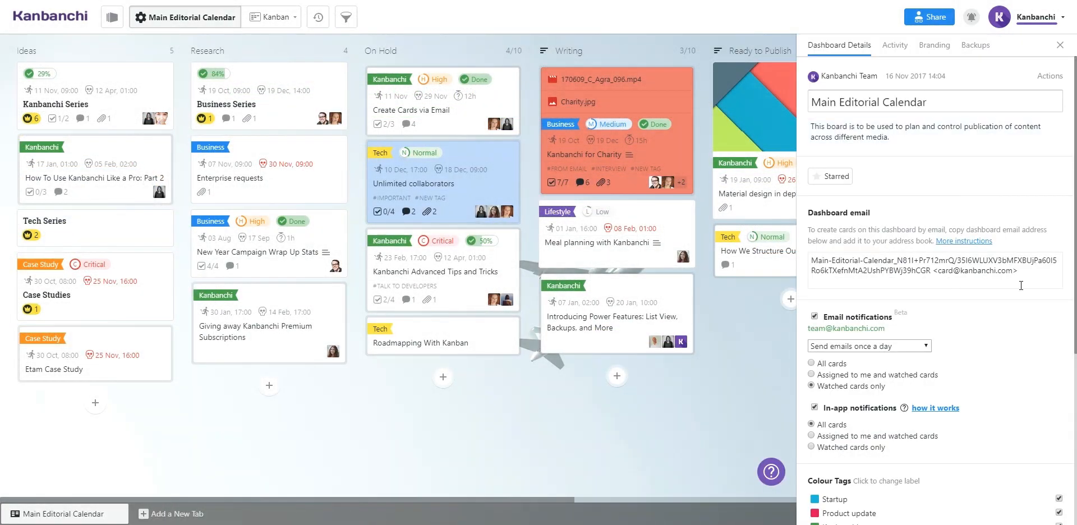
pyautogui.tripleClick(914, 265)
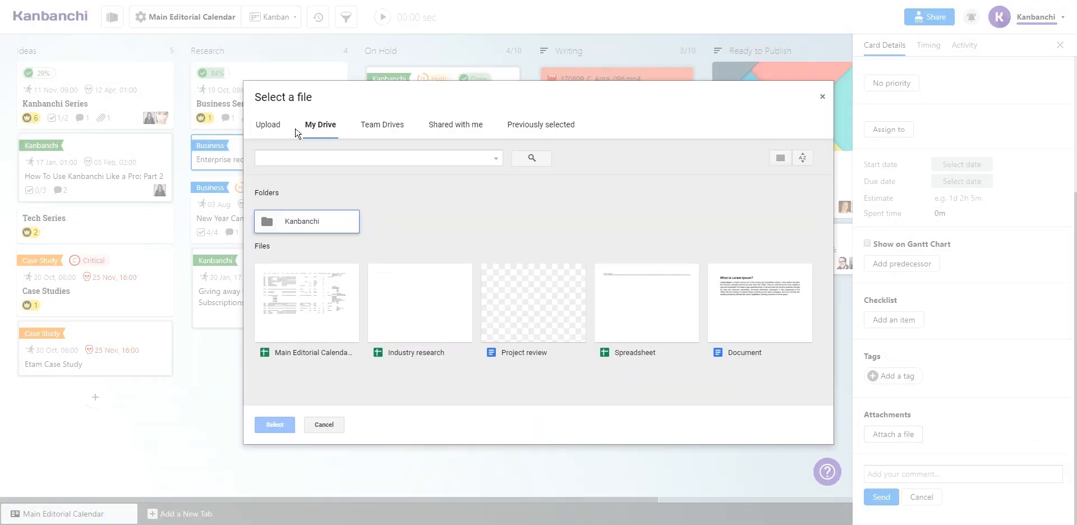
# Attach Industry research to Enterprise requests and schedule it 7–30 Nov 2018
pyautogui.click(381, 124)
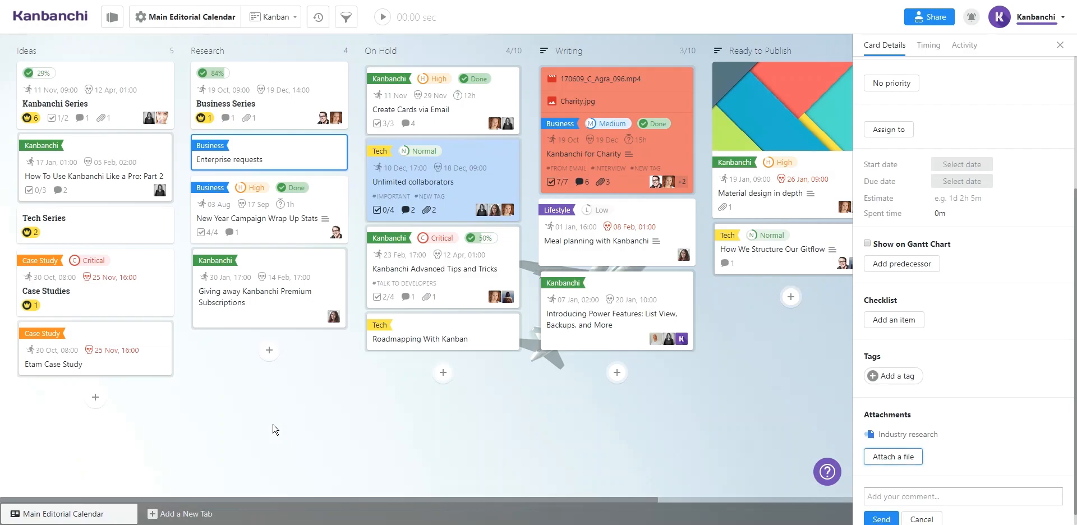
pyautogui.click(961, 164)
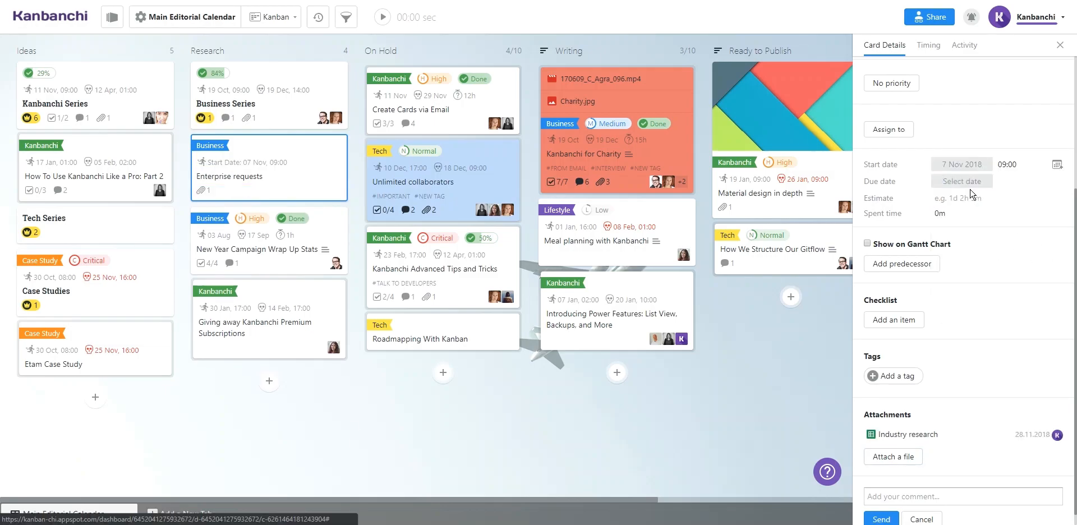
pyautogui.click(1059, 181)
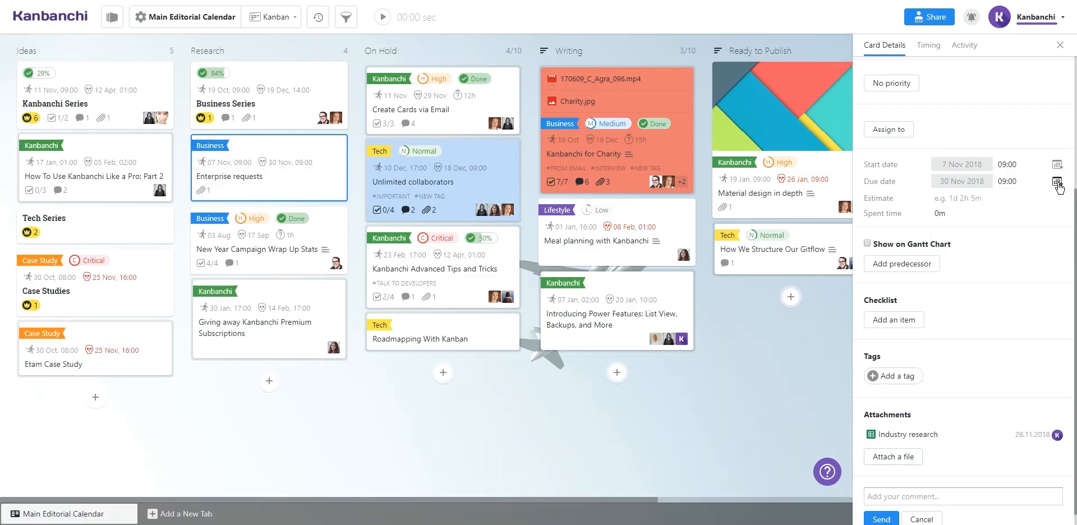
# Push the card's due date to the Primary Google Calendar
pyautogui.click(1060, 183)
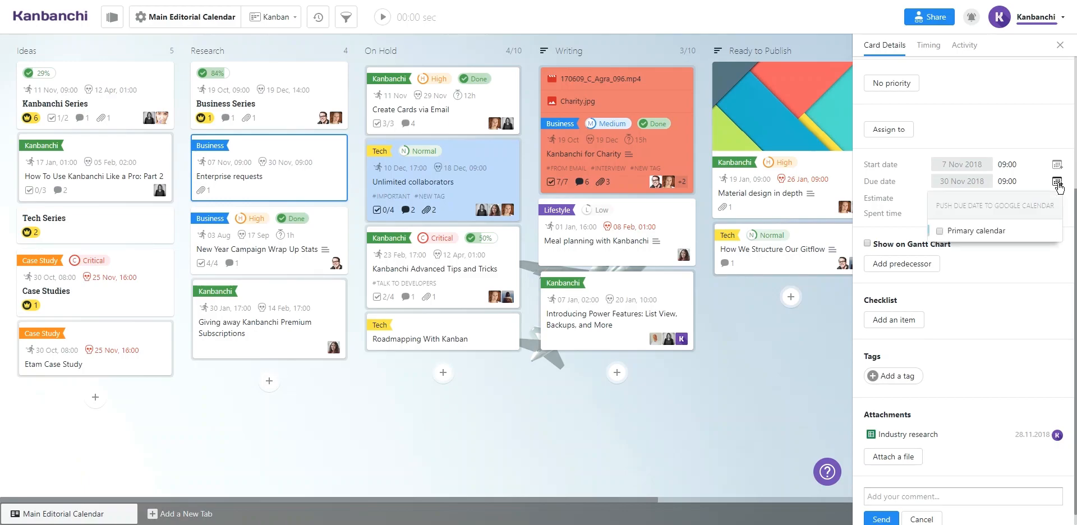
pyautogui.click(940, 230)
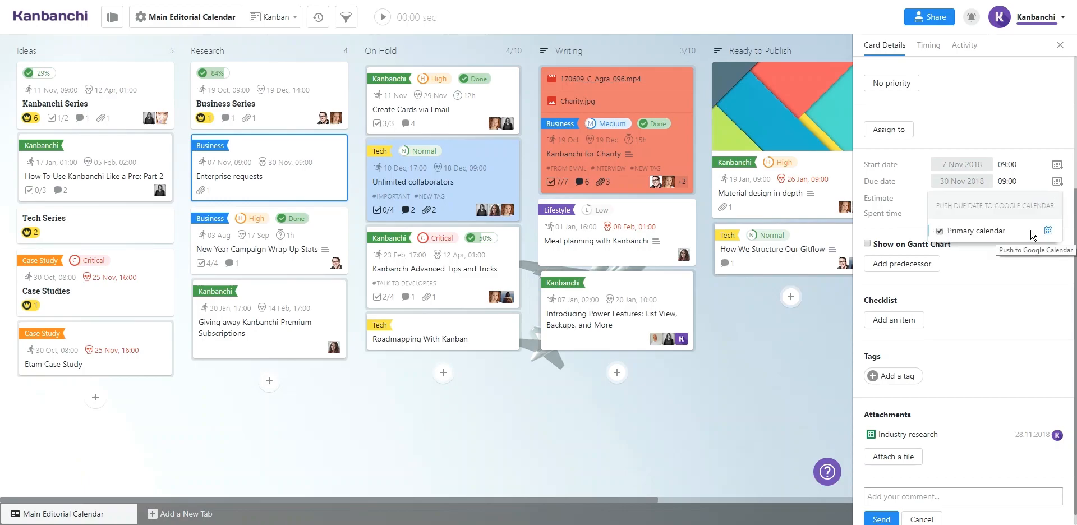
pyautogui.click(1060, 45)
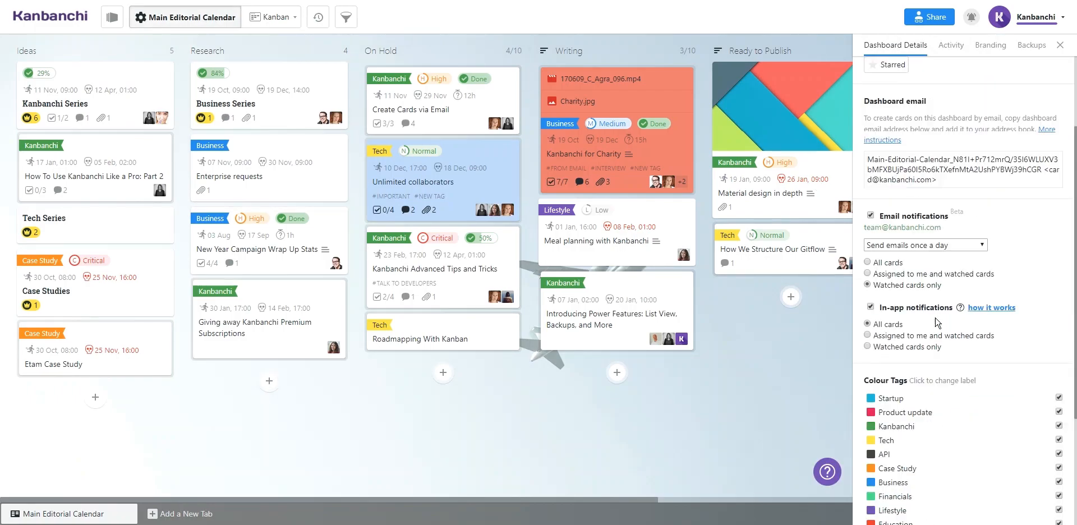
# Export all Dashboard data to a Google Spreadsheet from Dashboard Details
pyautogui.scroll(-3)
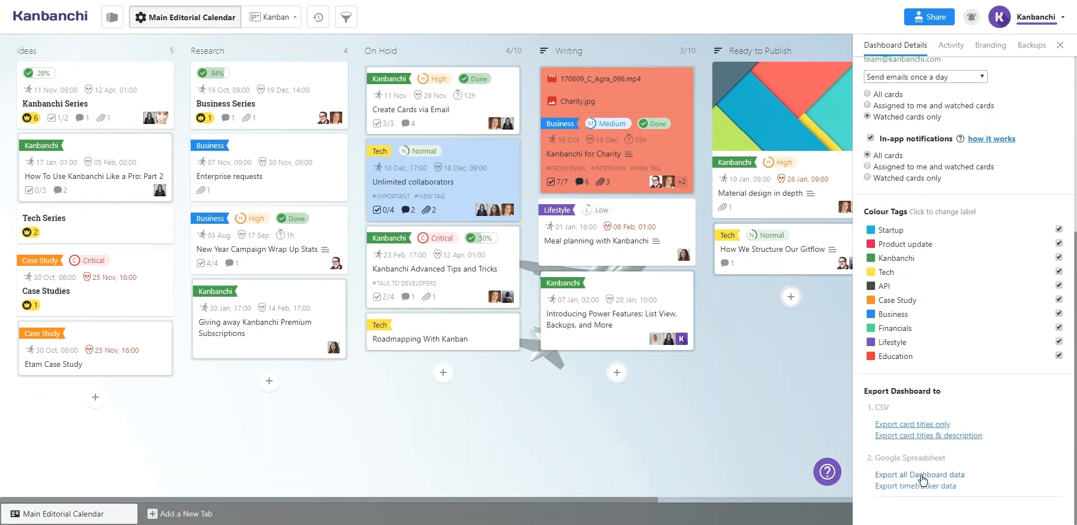
pyautogui.click(920, 475)
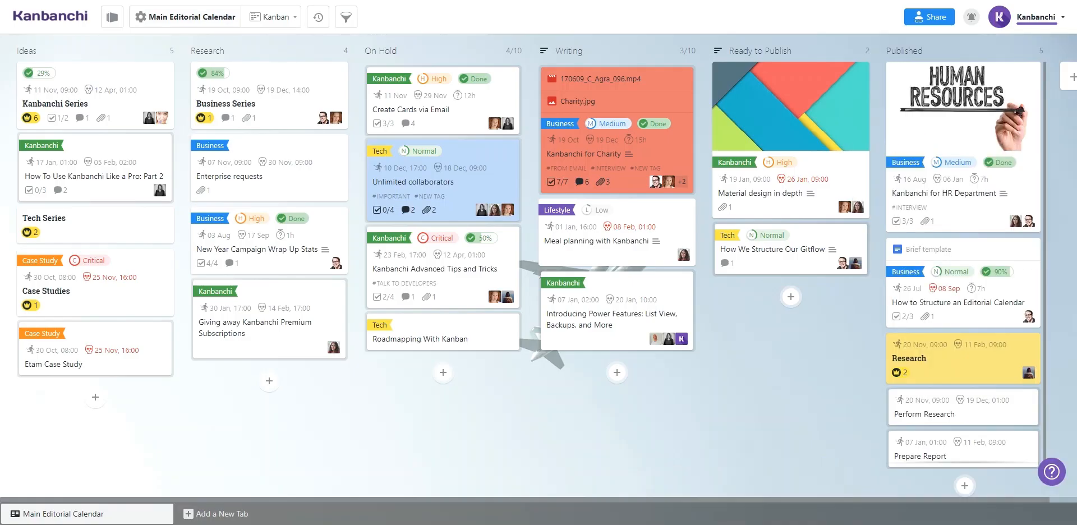
pyautogui.moveTo(468, 19)
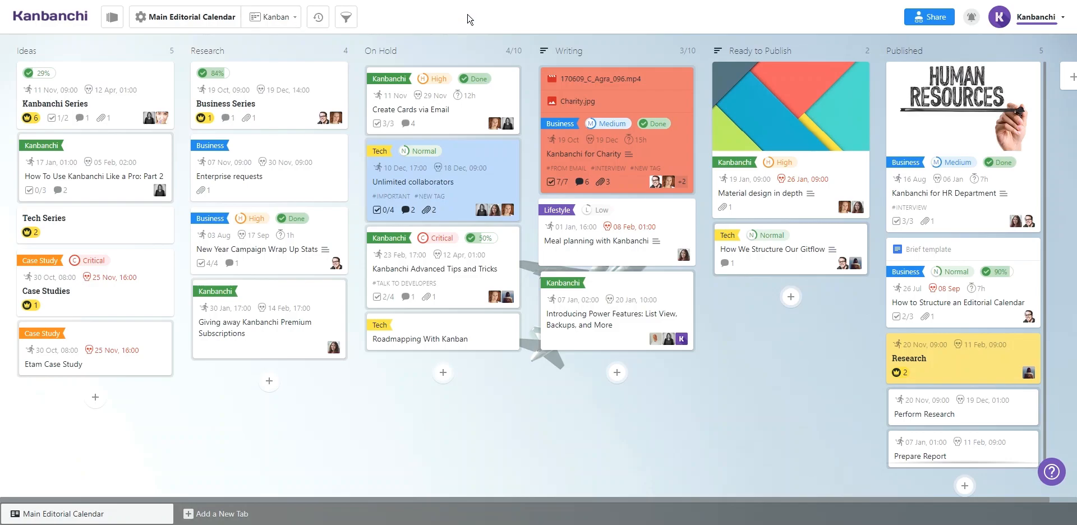